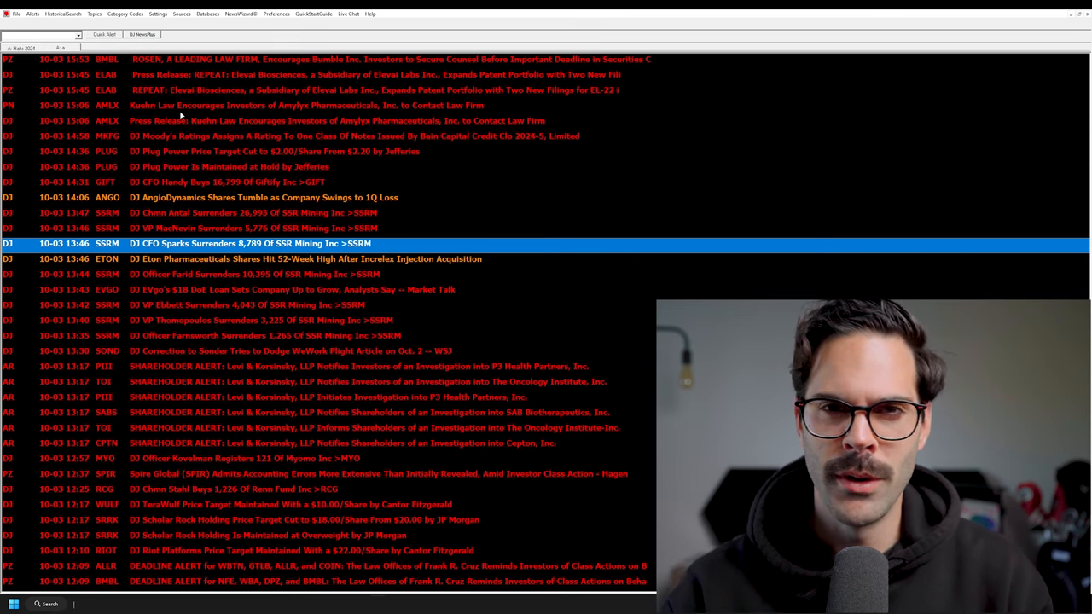
Step: Show the client entitlements list of subscribed news sources from the Sources menu
left_click(181, 14)
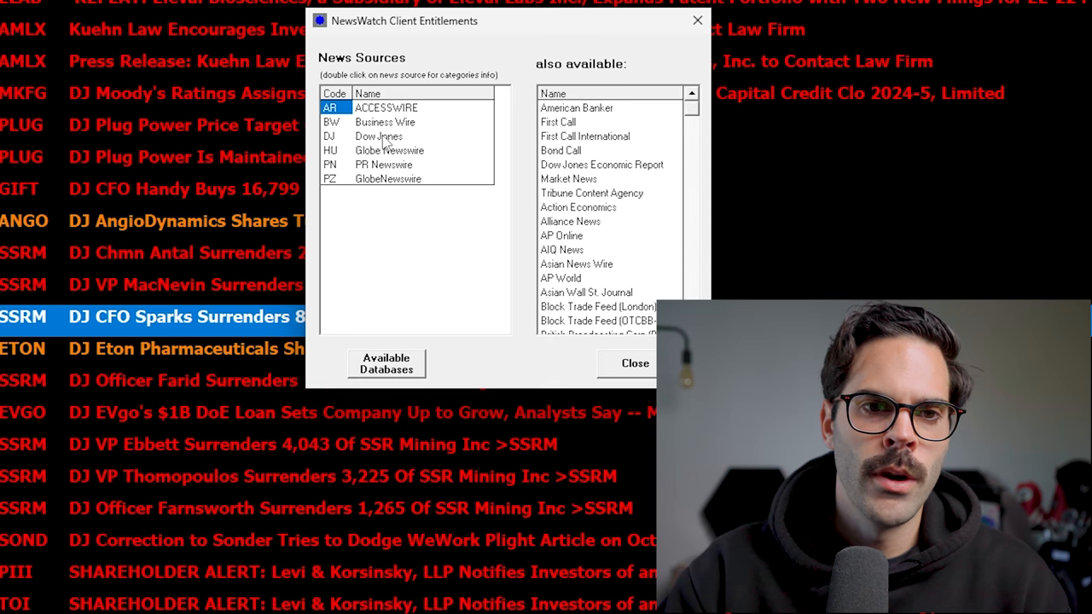
left_click(379, 136)
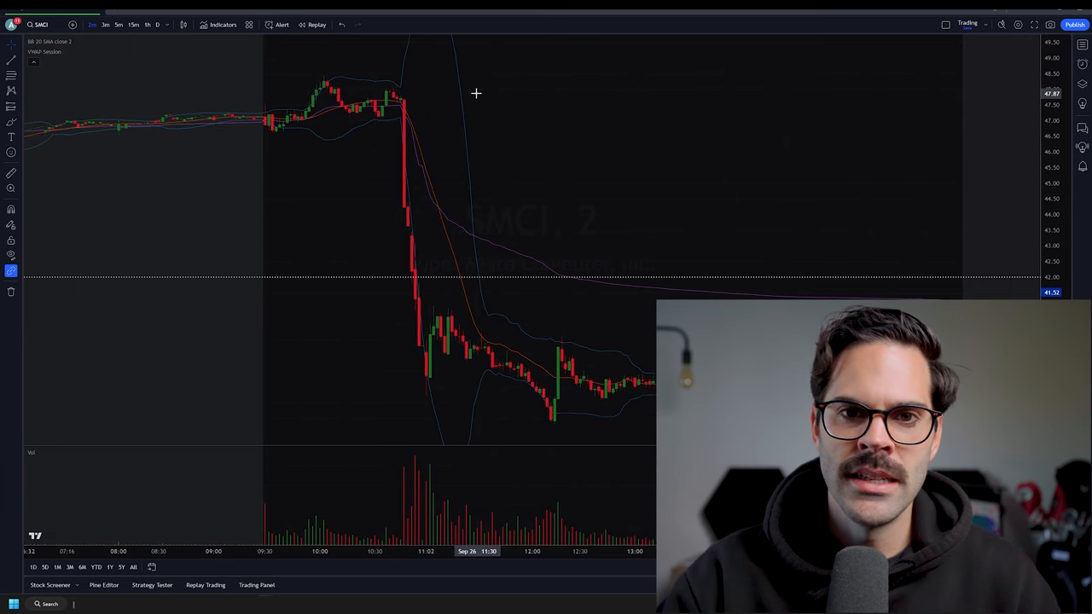
mouse_move(425, 233)
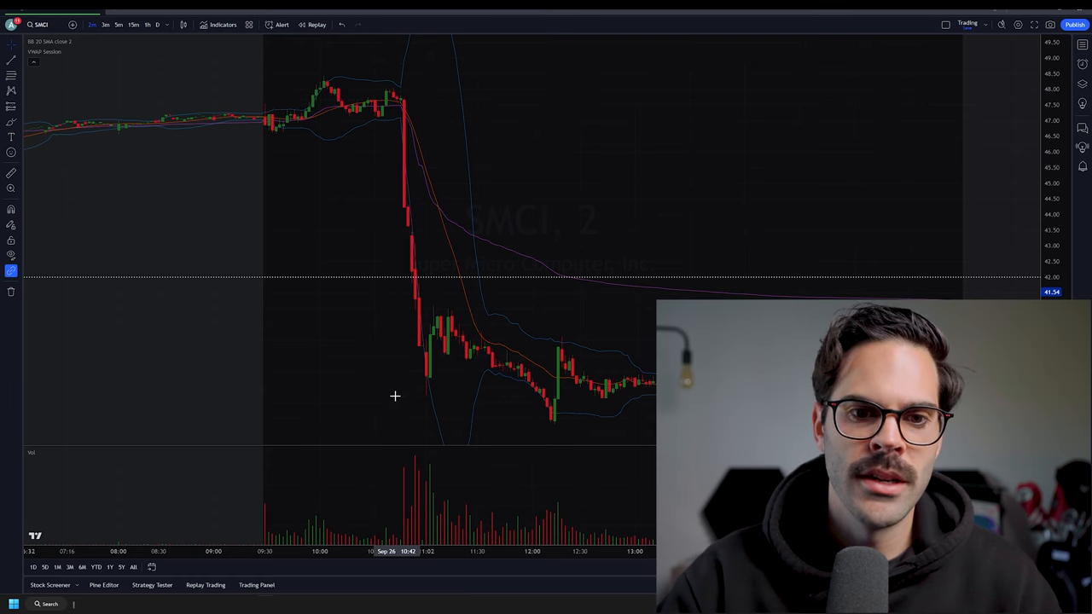
mouse_move(448, 214)
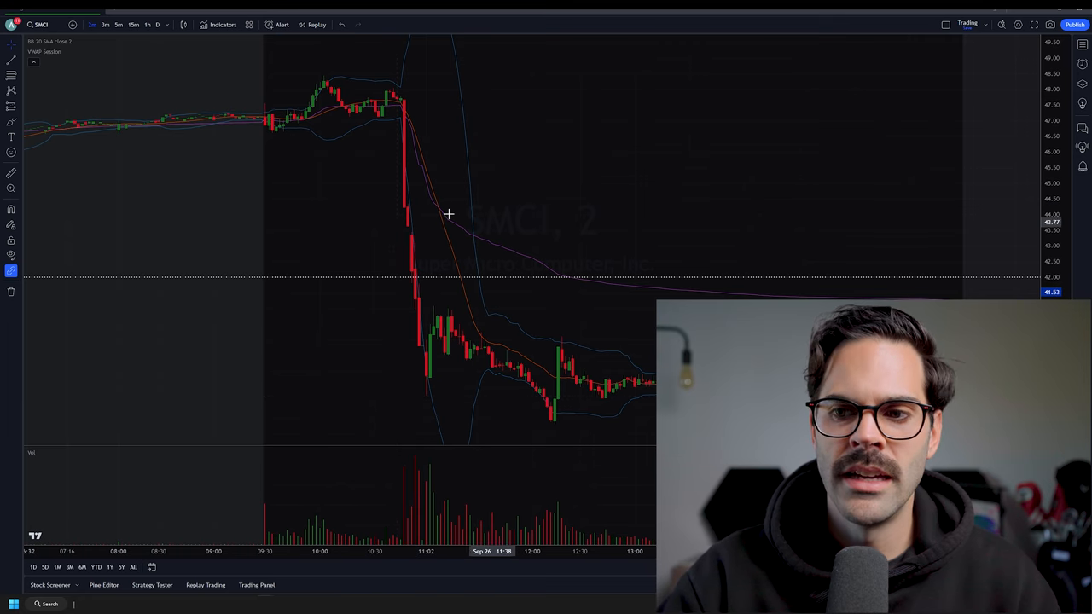
mouse_move(417, 82)
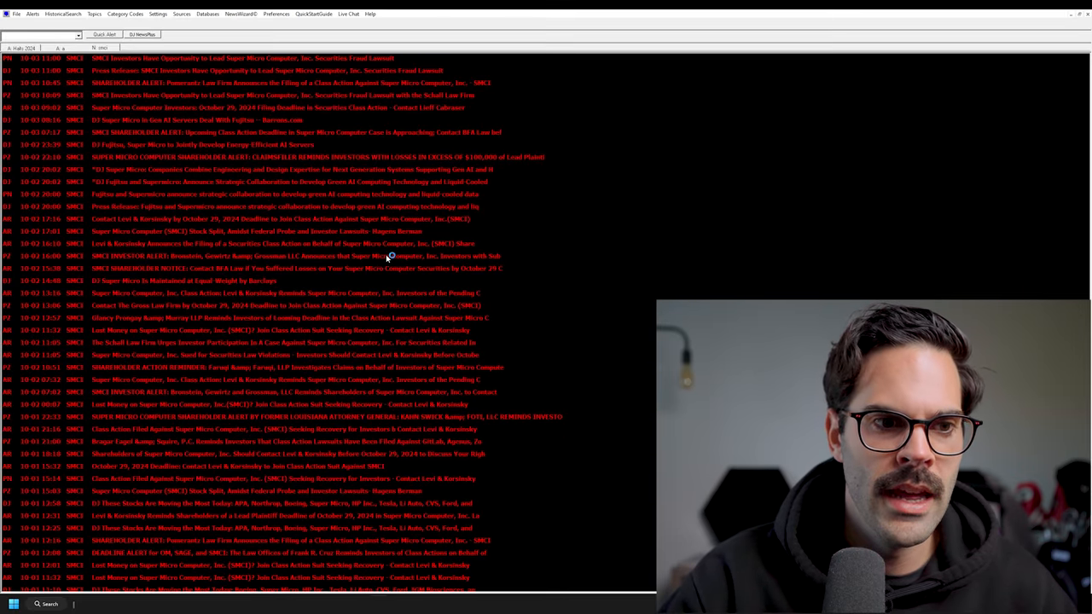
Step: Scroll SMCI headlines back to Sept 26 and select the WSJ Justice Department probe headline
scroll("down", 3)
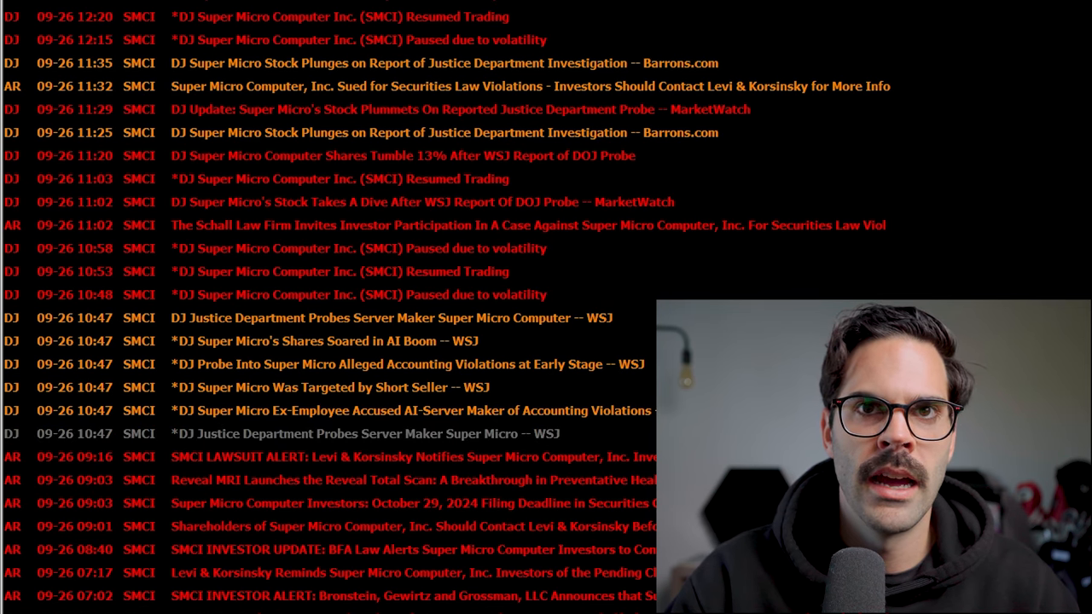
left_click(367, 433)
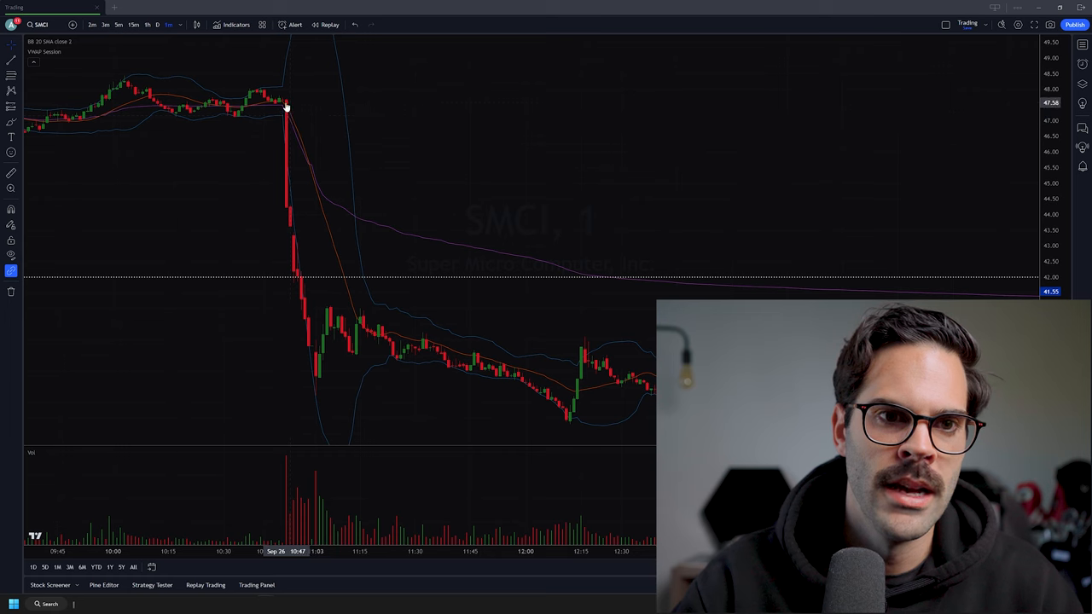
mouse_move(287, 151)
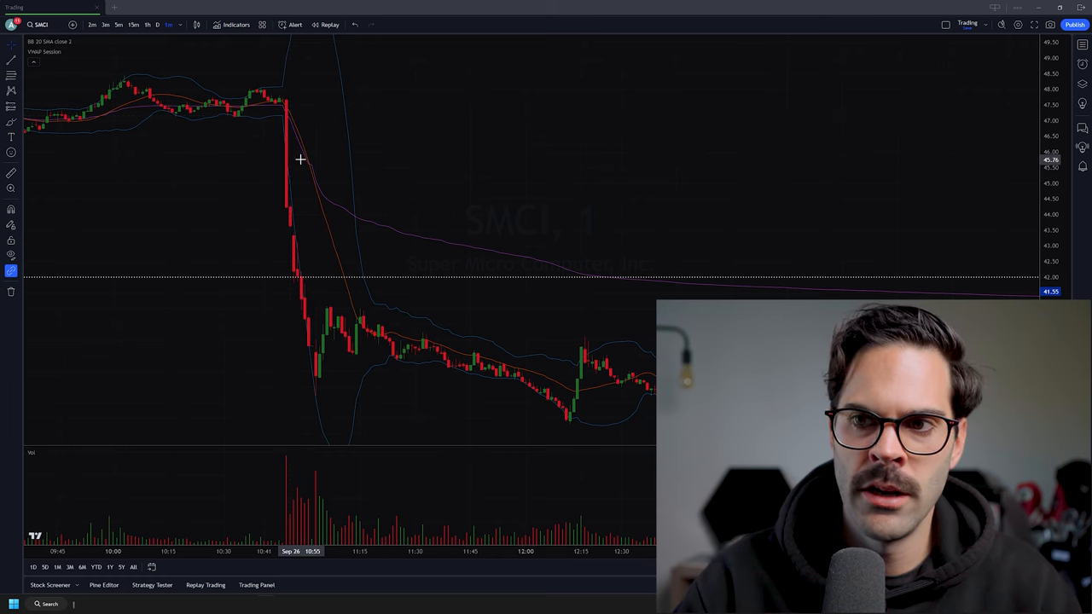
mouse_move(291, 109)
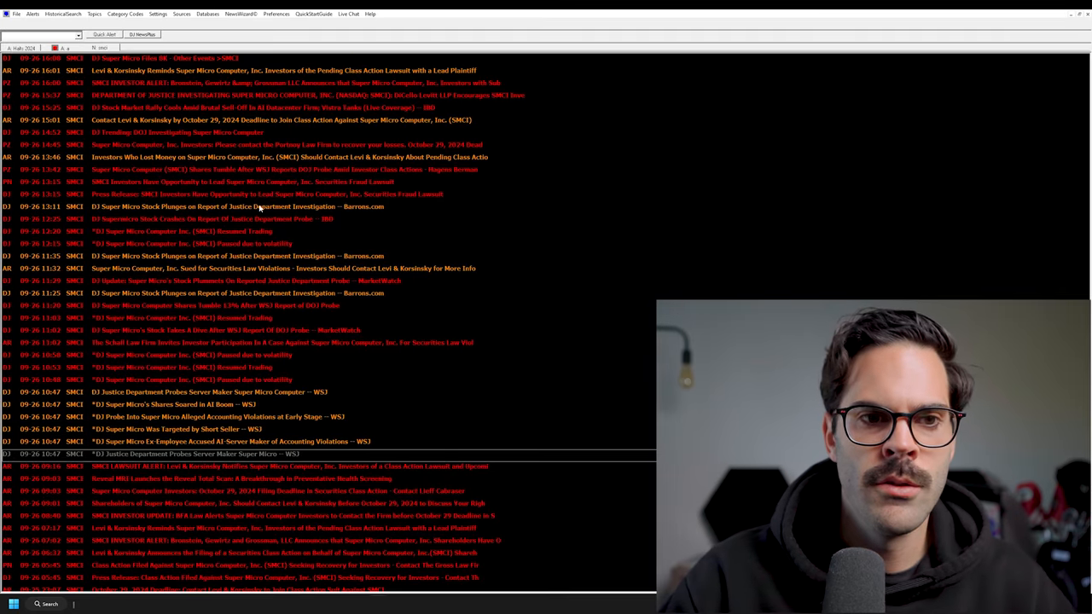
Step: Add an alert named WSJ with definition S.DJ AND "WSJ"
right_click(256, 206)
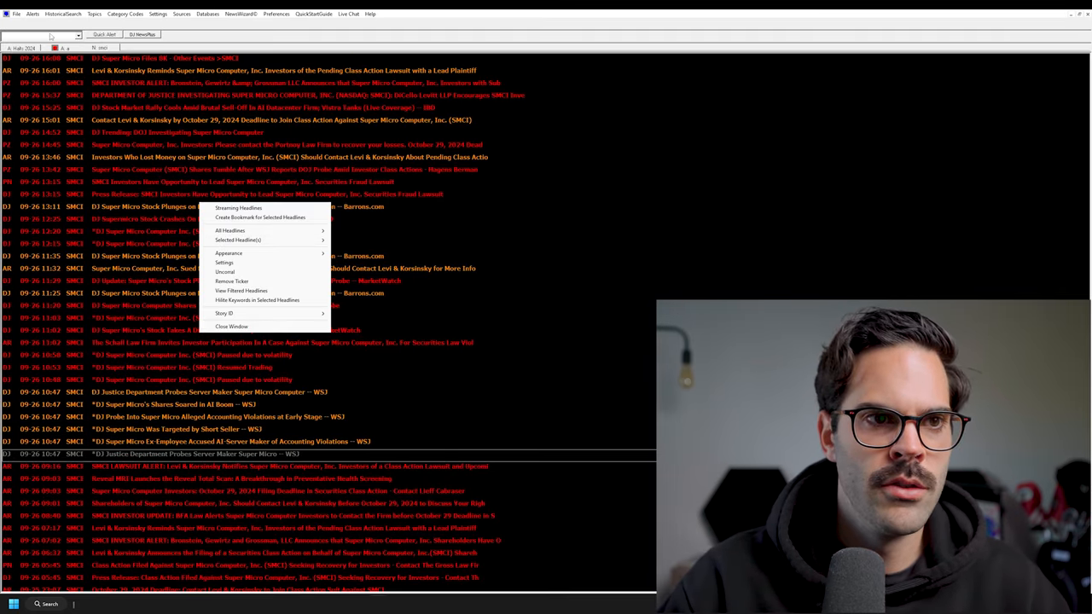
left_click(224, 263)
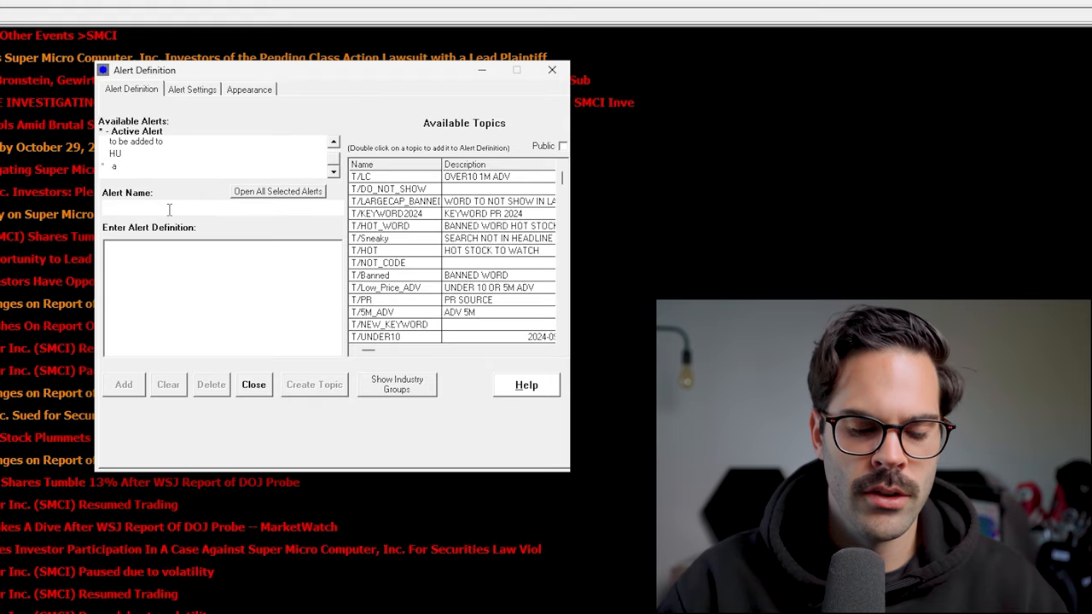
type("WSJ")
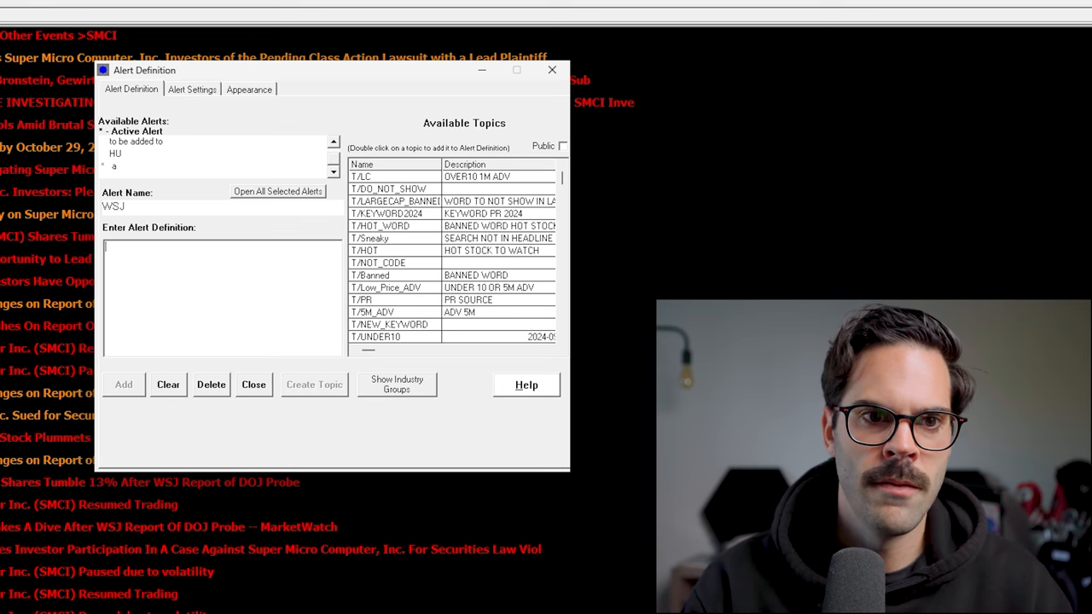
type("S.DJ")
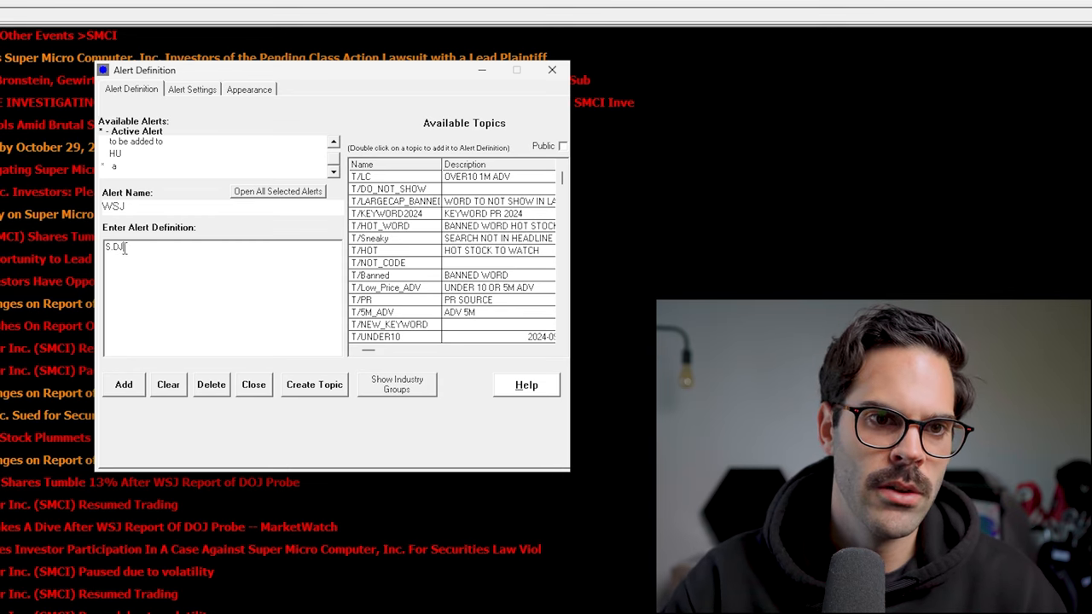
type("AND")
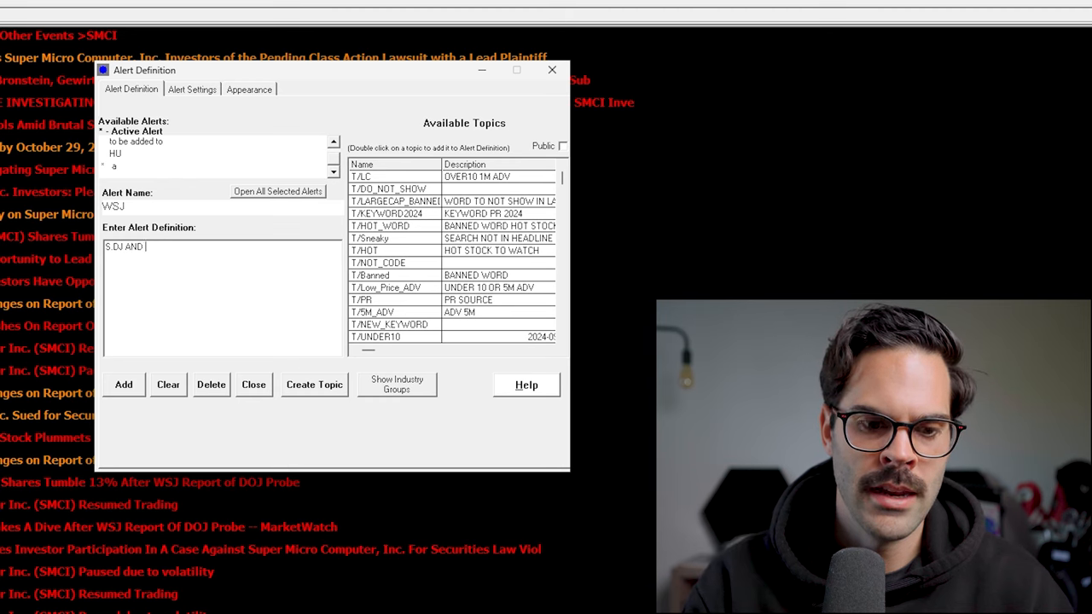
type("'")
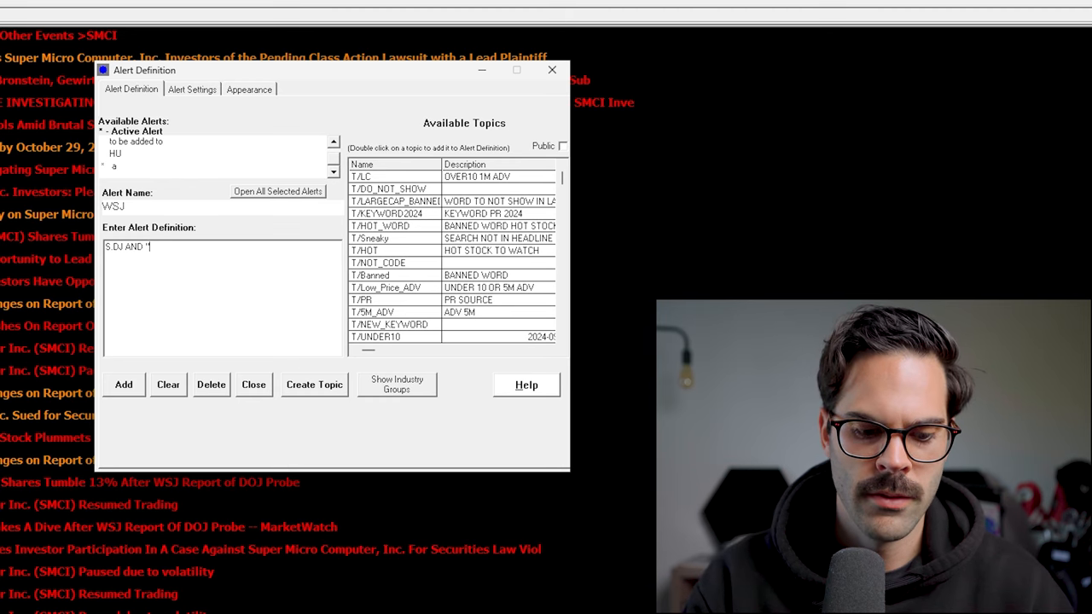
type("WSJ\"")
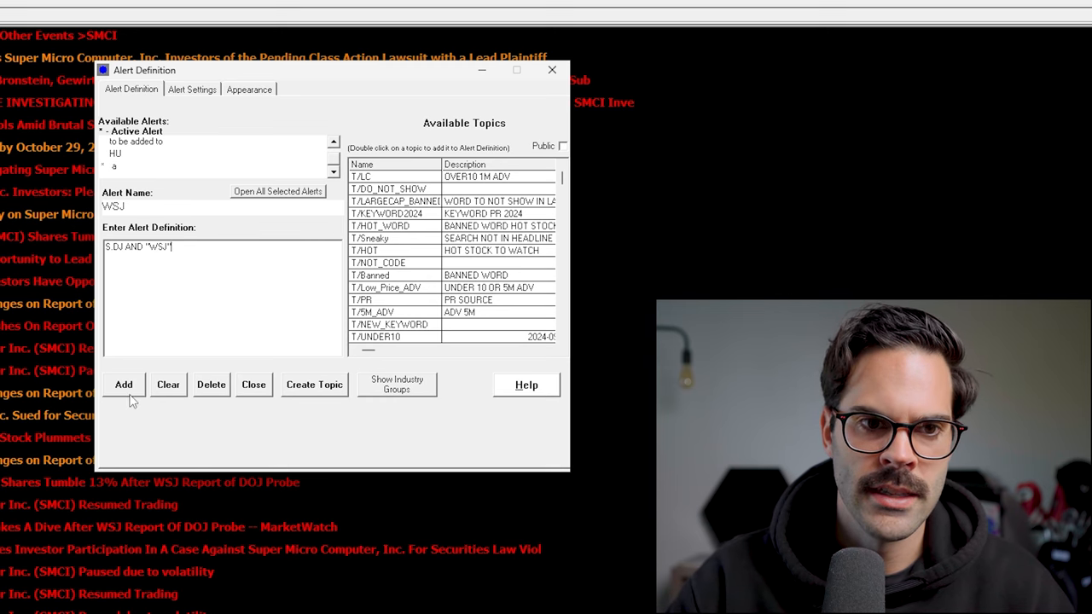
left_click(253, 384)
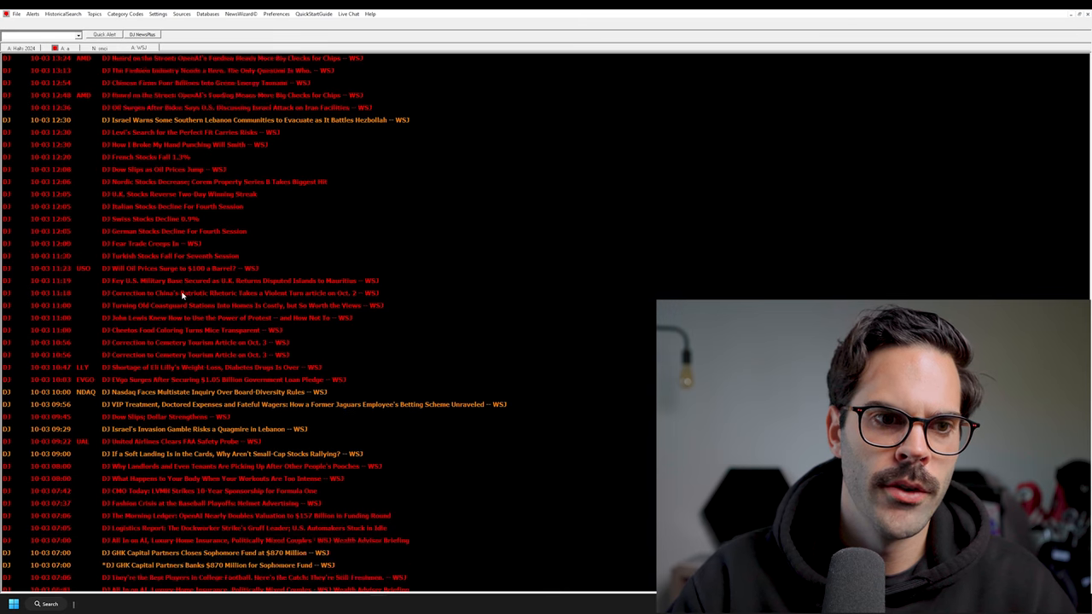
Step: Save the WSJ alert with "BANKRUPT" added and set it to search headline text only
scroll("down", 3)
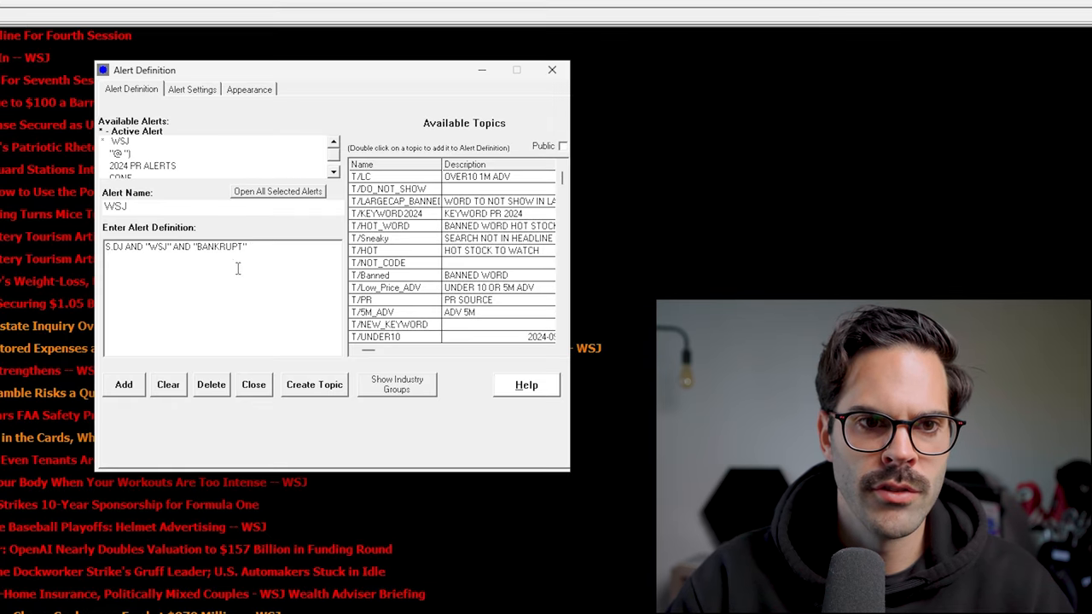
left_click(253, 384)
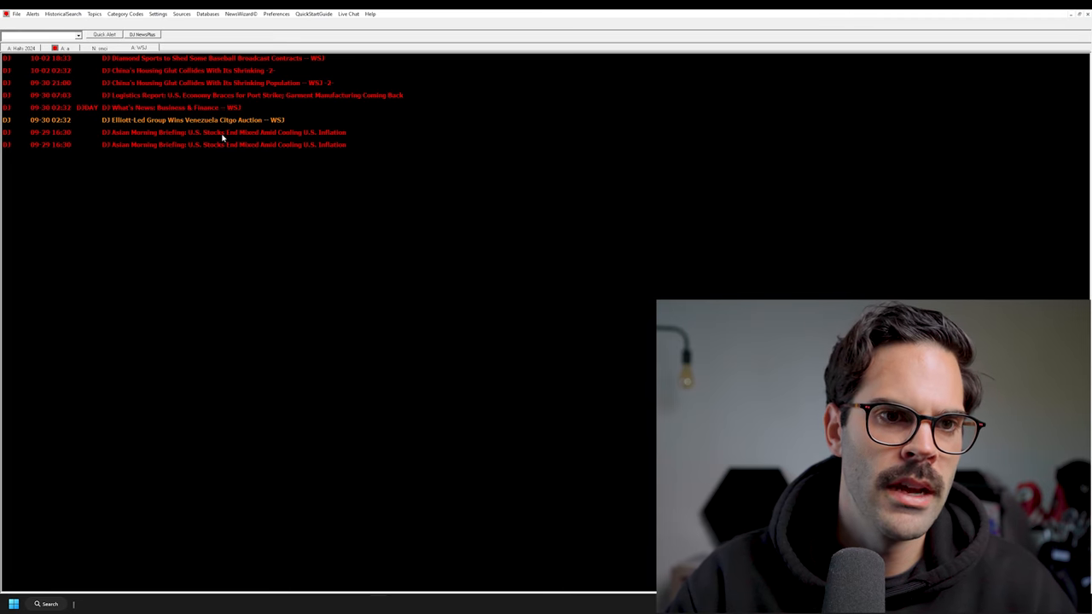
right_click(224, 138)
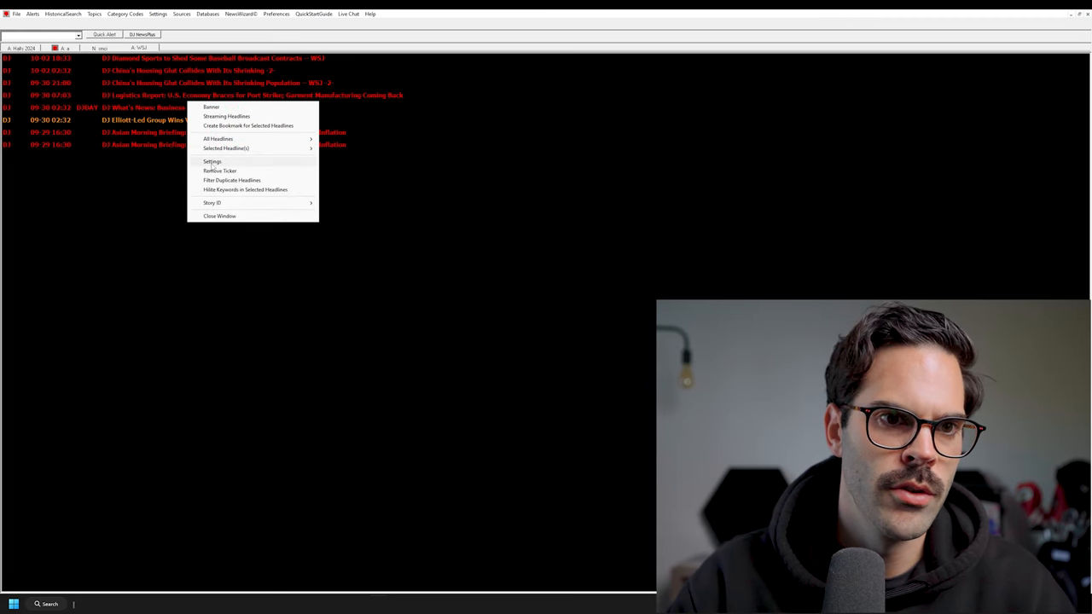
left_click(212, 162)
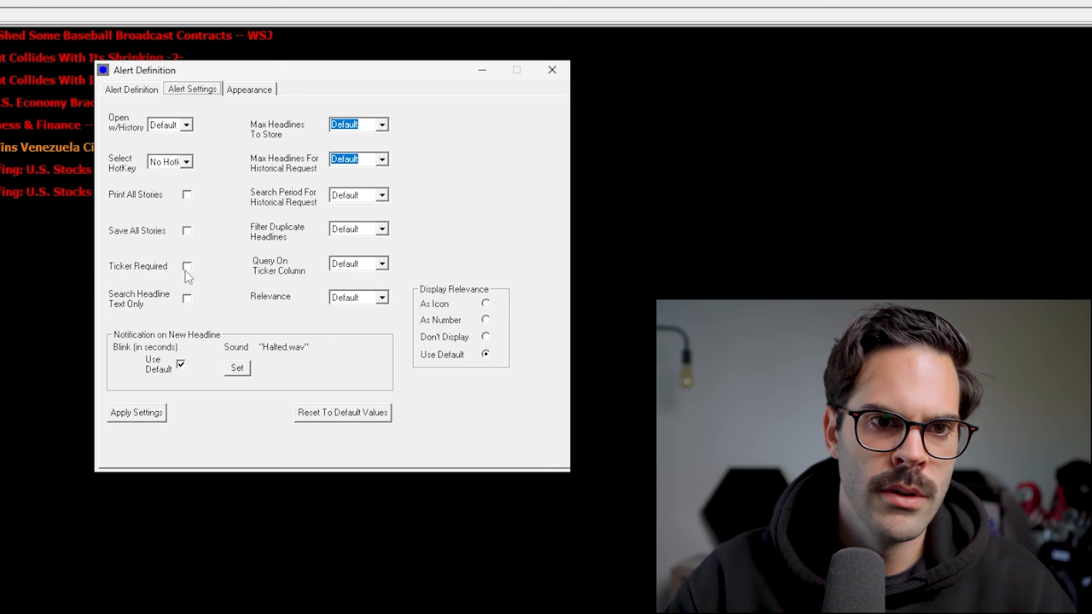
left_click(186, 298)
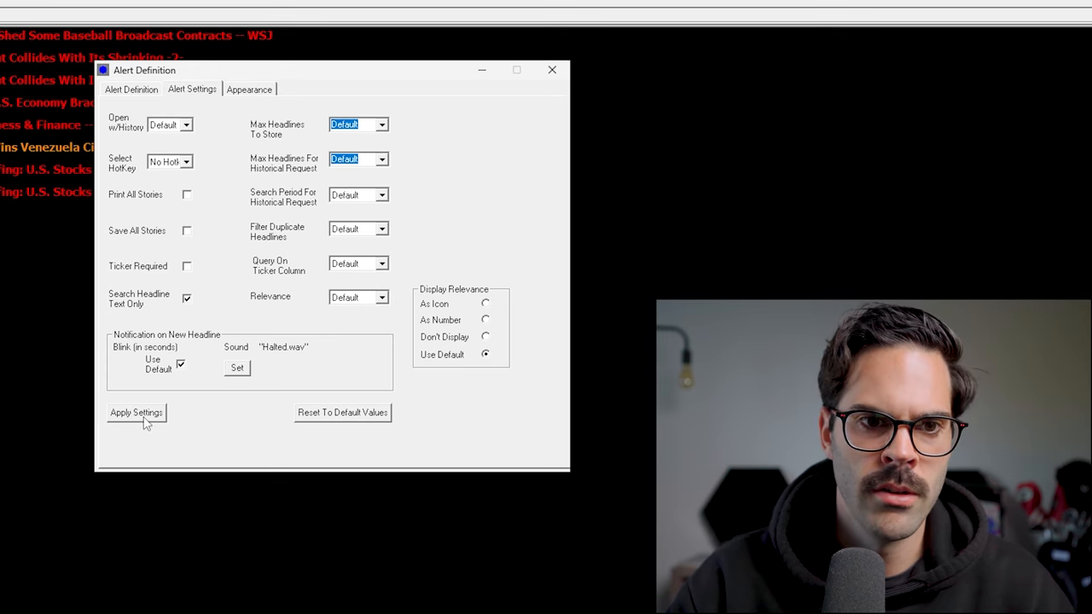
left_click(249, 88)
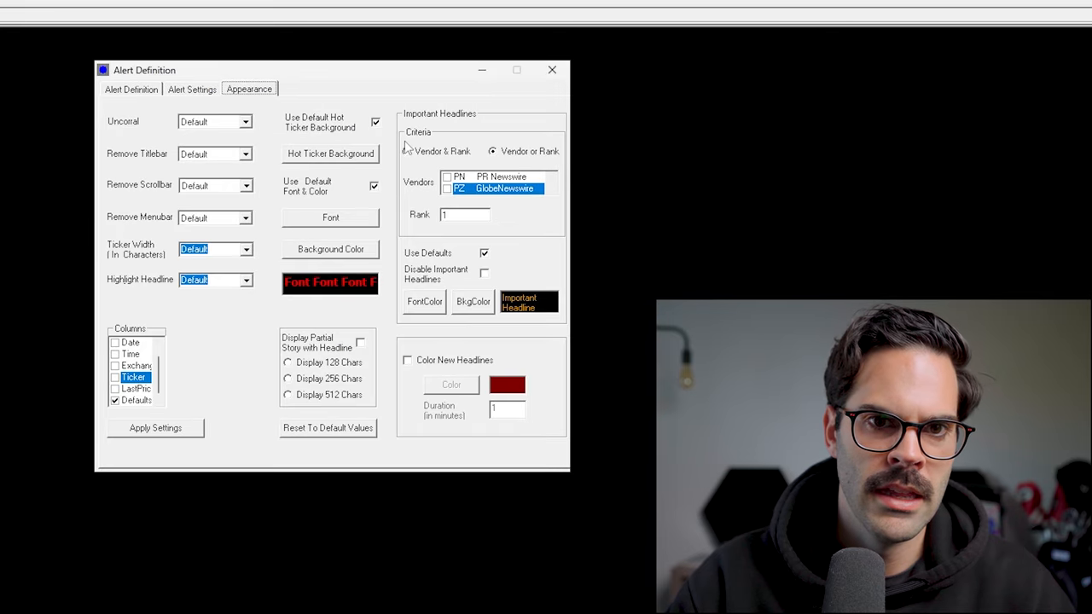
Step: Set the WSJ alert's 2000-headline storage limit and close the definition to view headlines
left_click(192, 89)
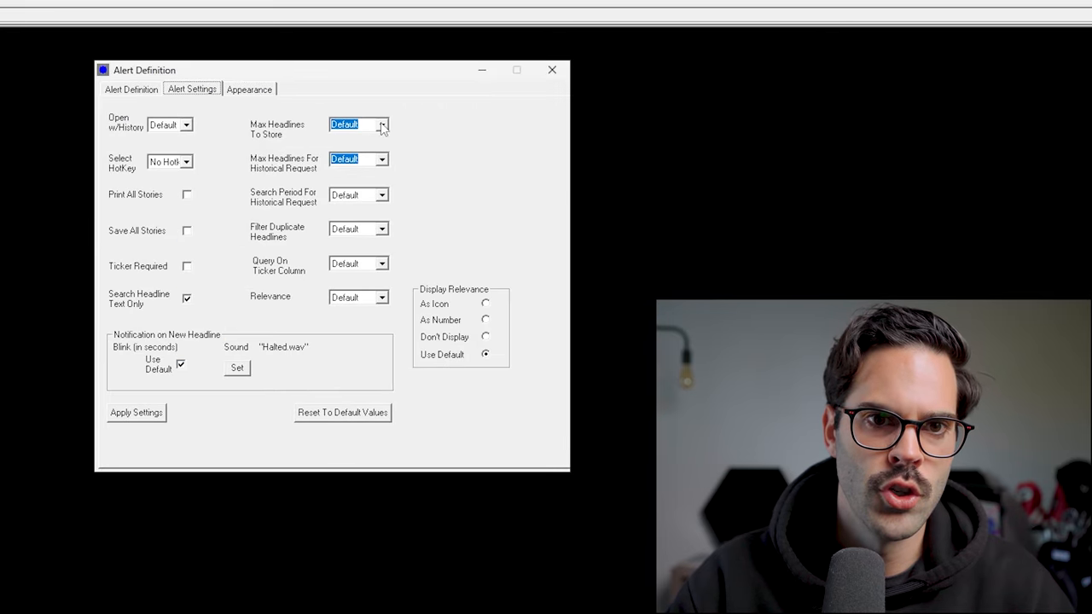
left_click(381, 159)
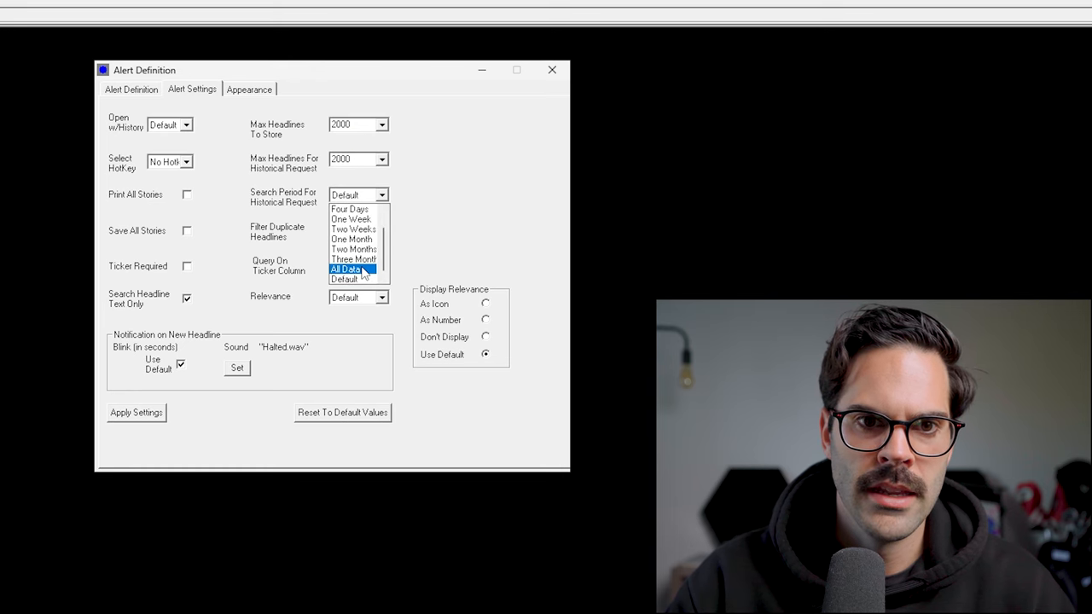
left_click(131, 89)
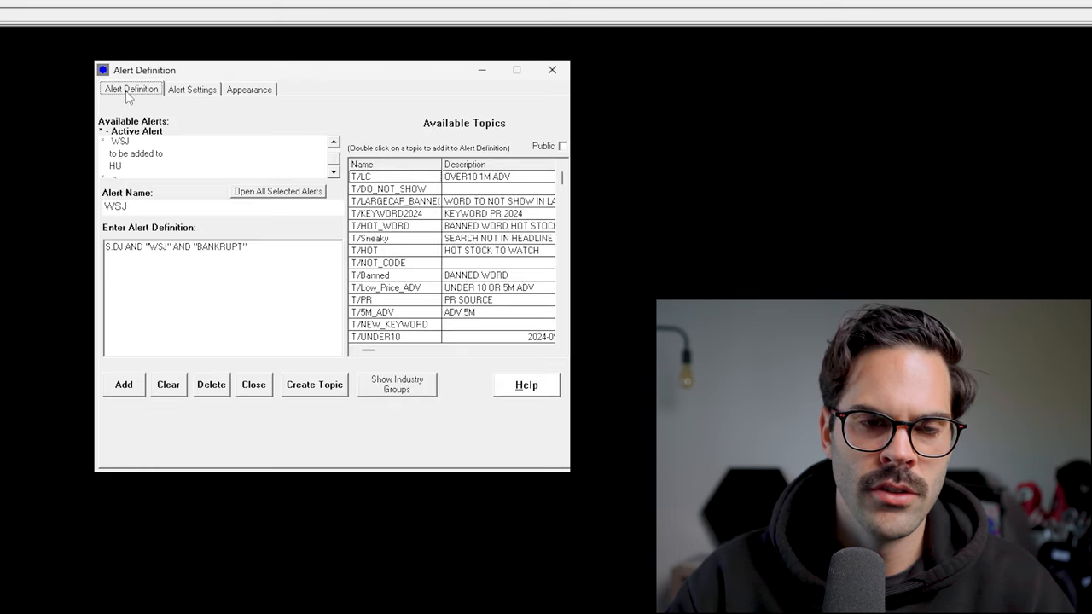
left_click(253, 385)
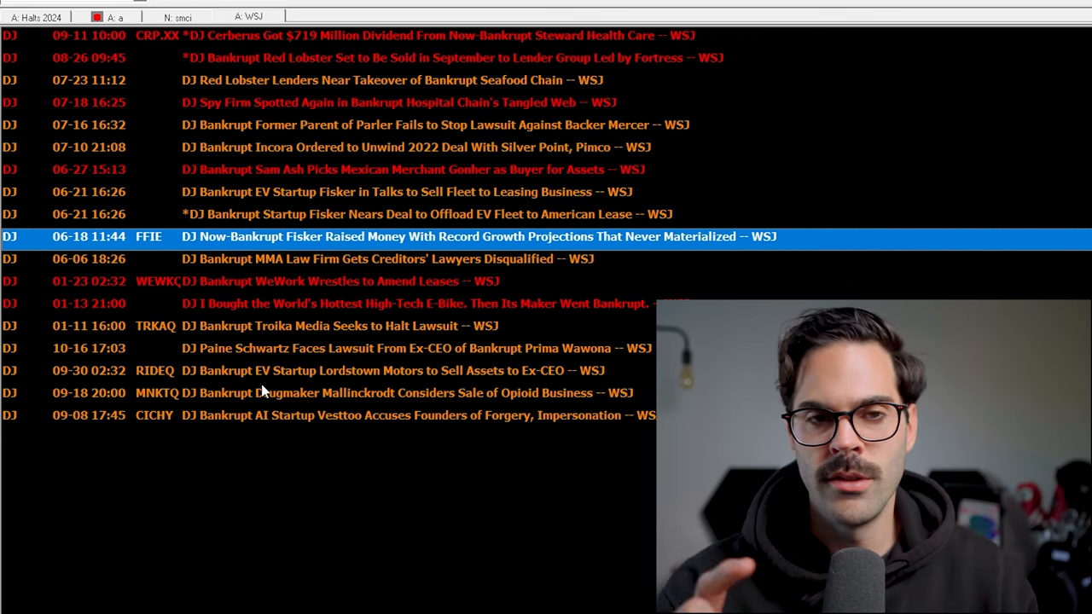
mouse_move(494, 166)
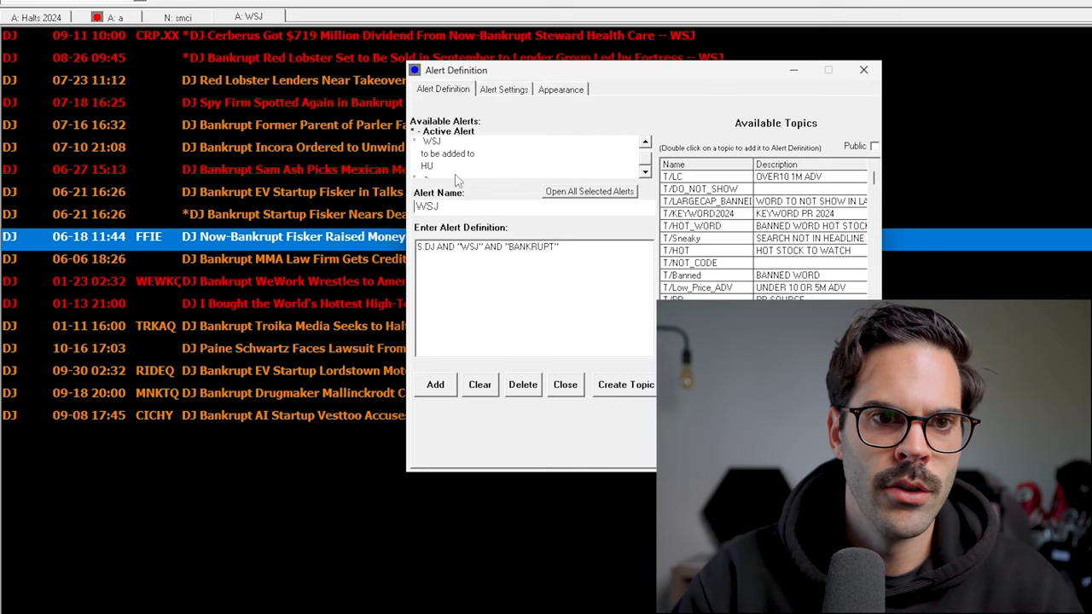
Step: Start a new topic in the Topics Editor, entering the symbol GME
left_click(480, 384)
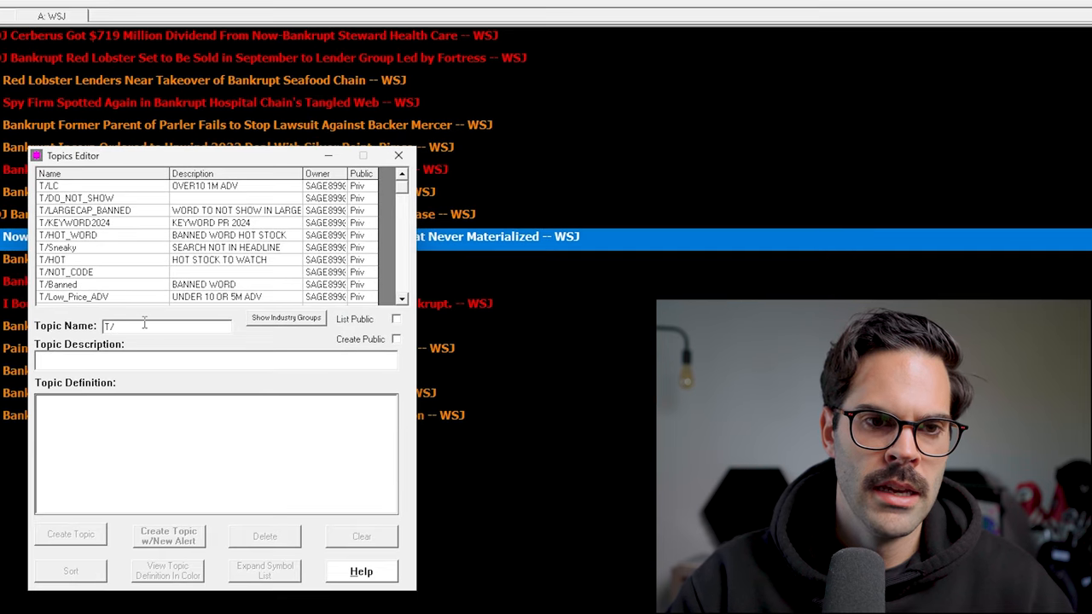
type("GME")
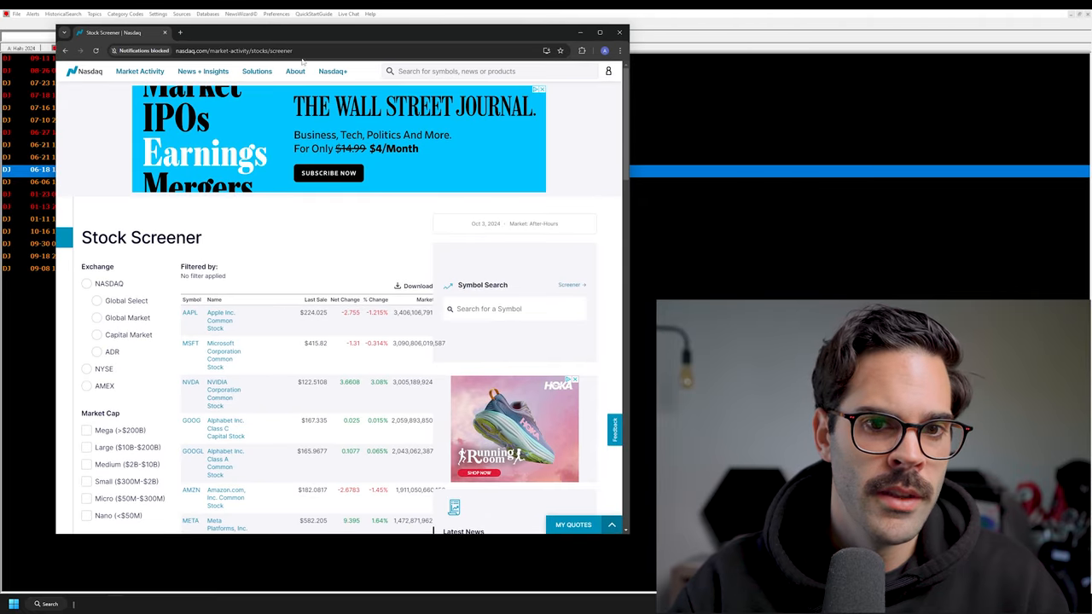
Step: Filter the Nasdaq screener to Nano and Micro market-cap stocks
scroll("down", 3)
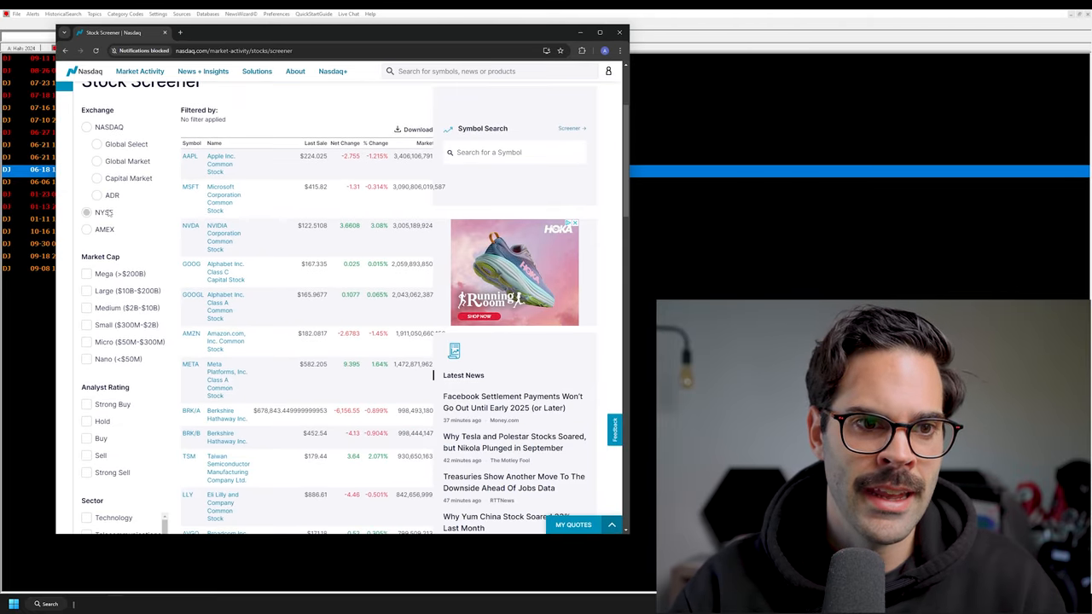
scroll("down", 3)
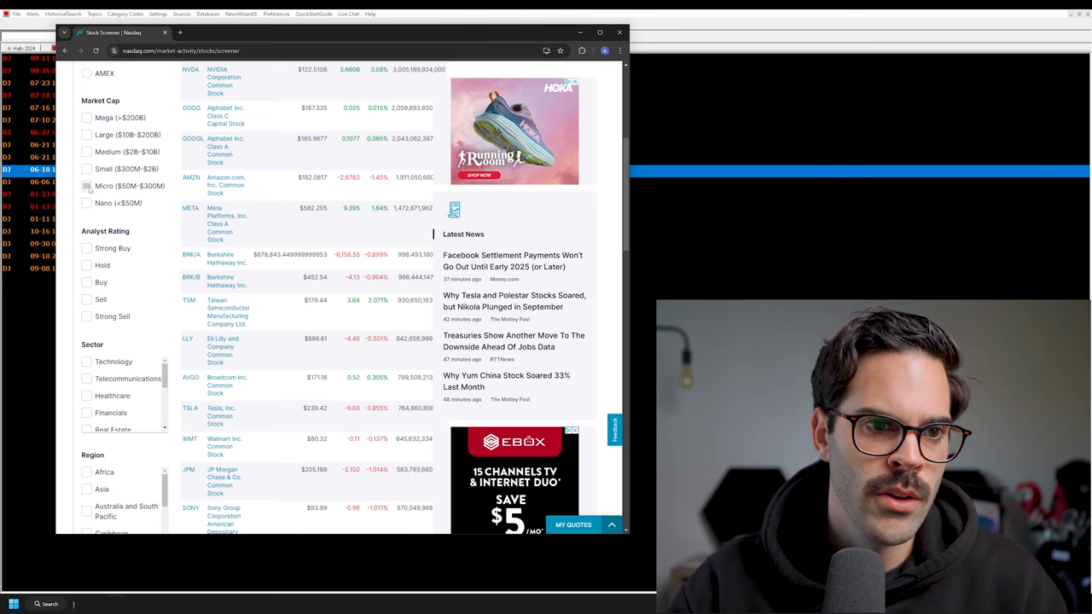
left_click(86, 203)
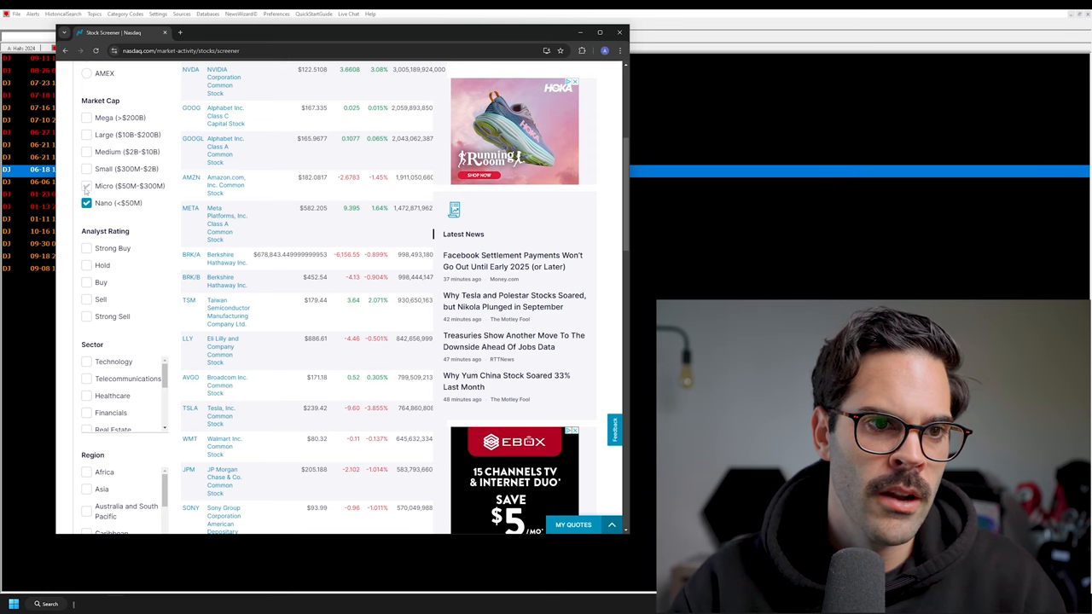
scroll("down", 3)
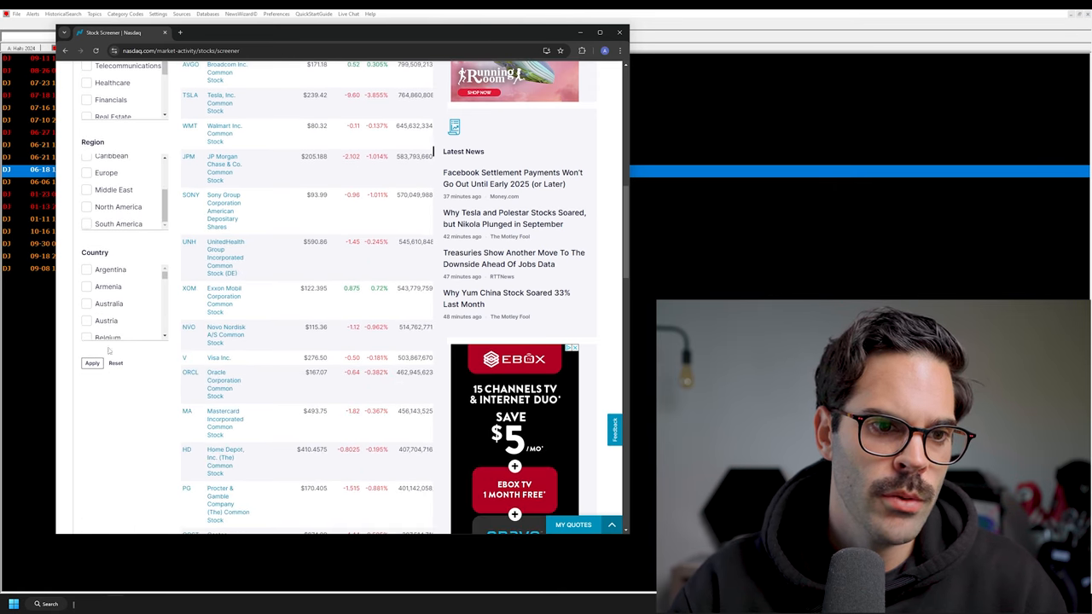
left_click(92, 363)
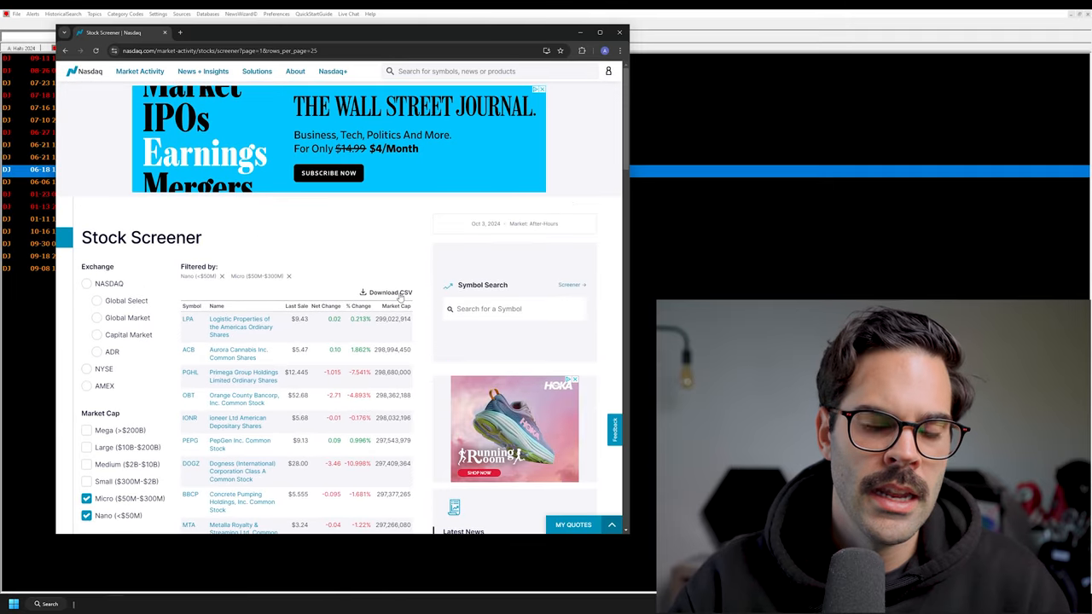
mouse_move(401, 290)
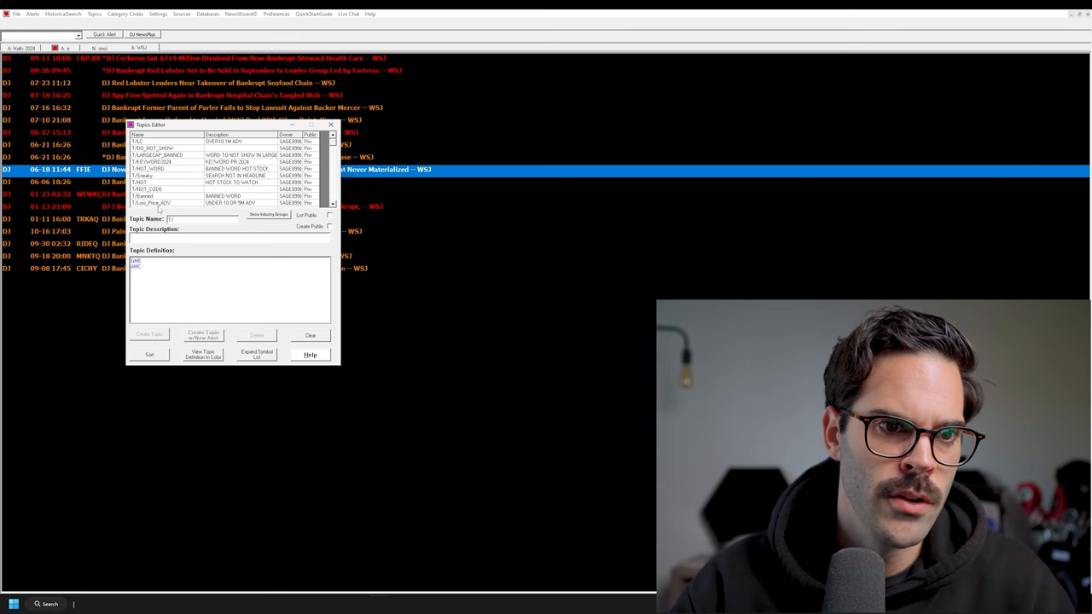
Step: View the T/Low_Price_ADV topic's symbols, then enter T/PR and return to the topics list
left_click(154, 202)
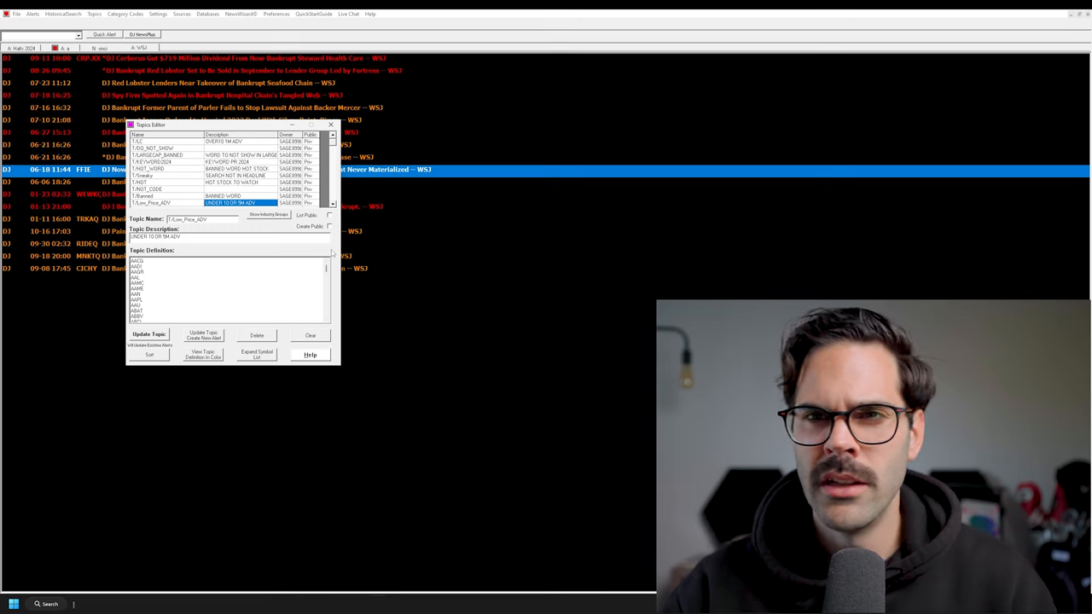
left_click(331, 123)
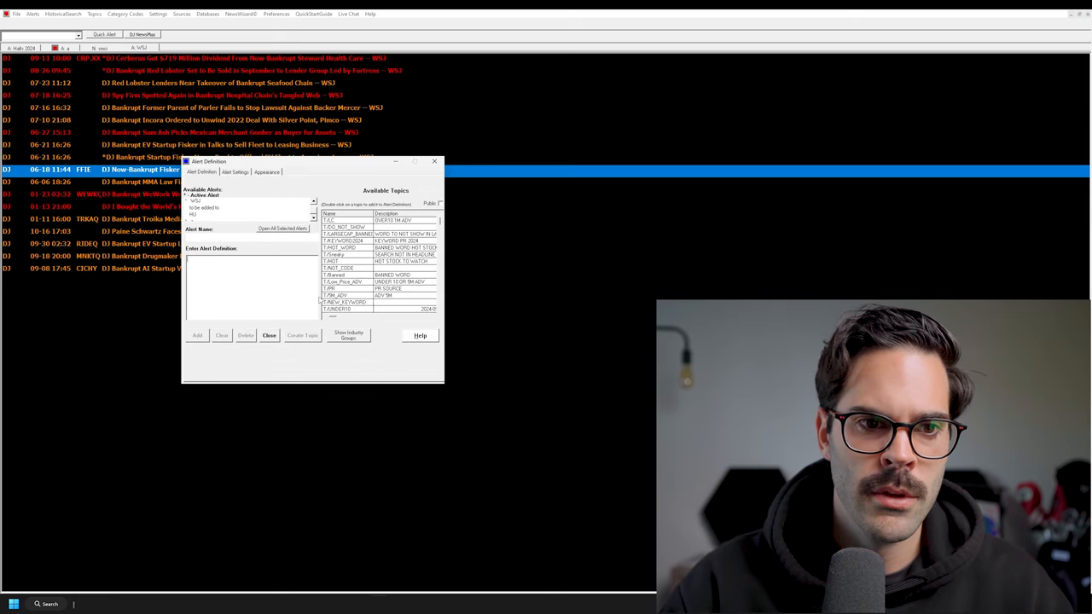
type("T/PR")
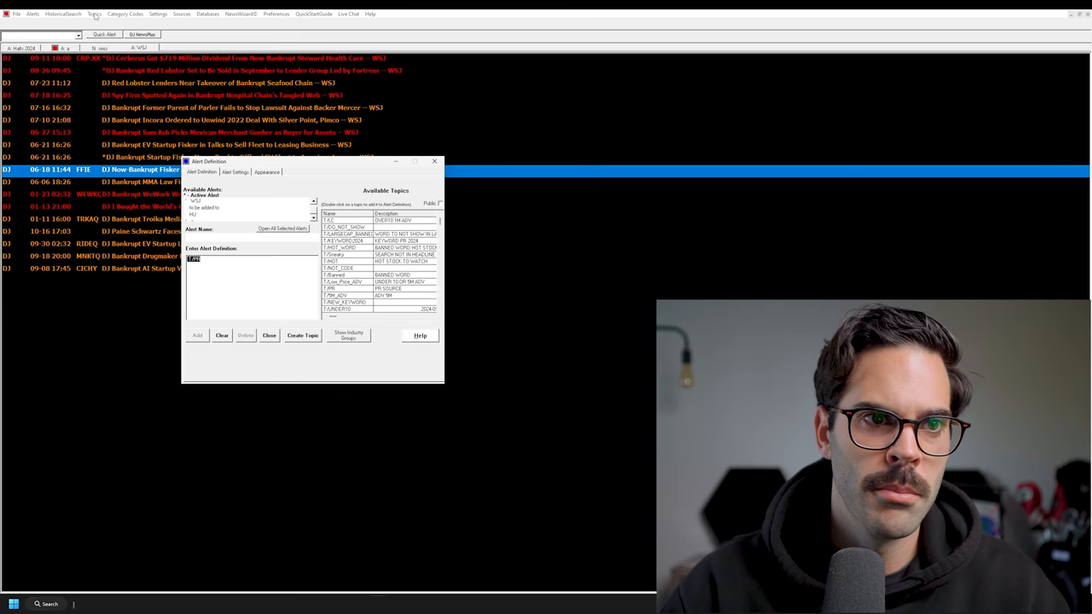
left_click(303, 334)
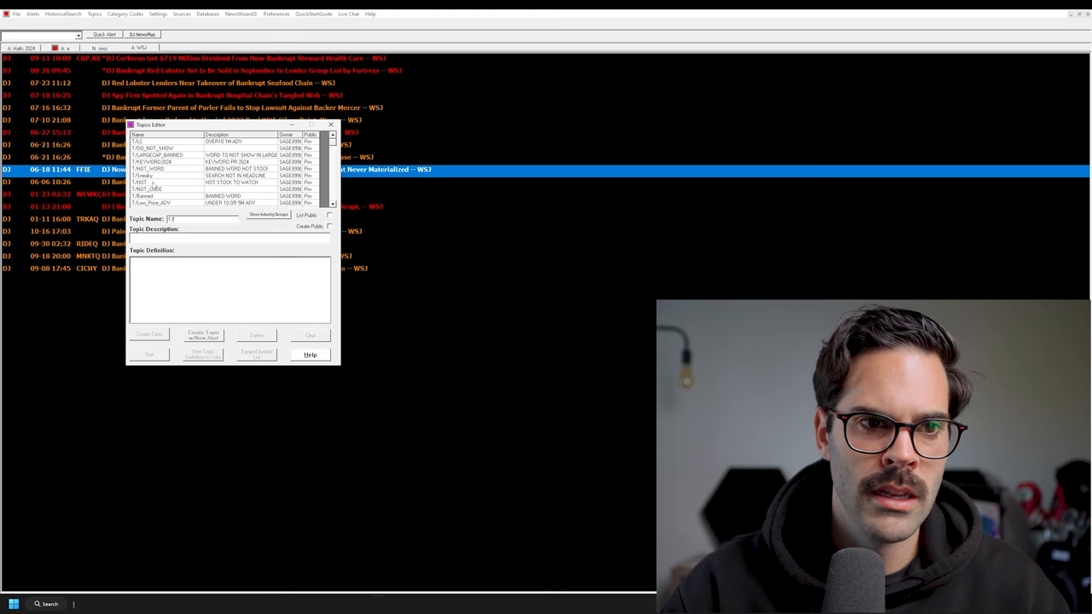
mouse_move(263, 208)
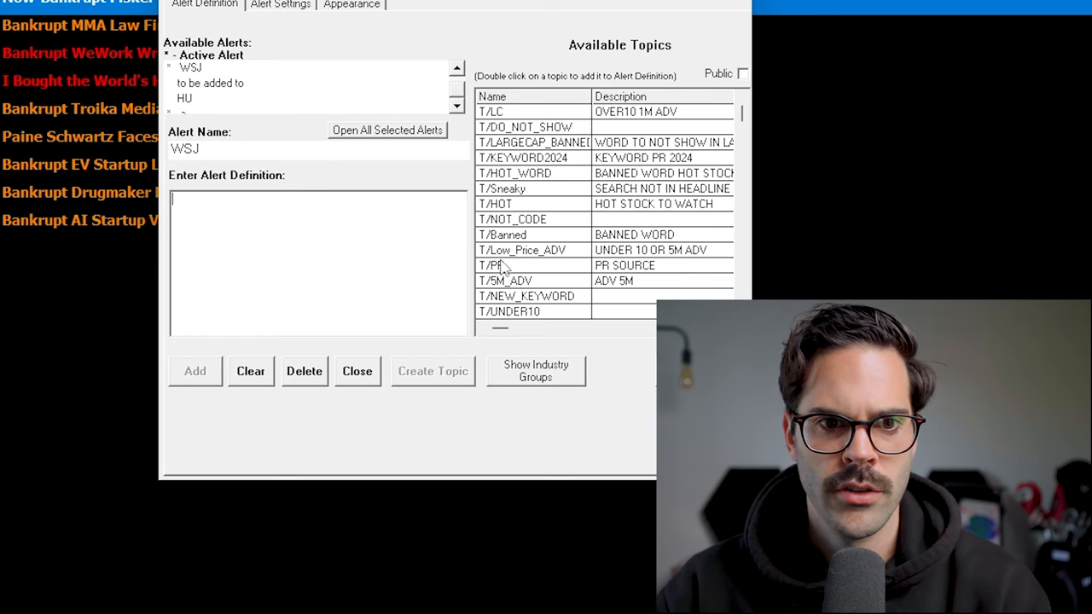
Step: Add the alert T/PR AND T/UNDER10 AND ("BILLION" "CONTRACT") and show its feed
double_click(502, 265)
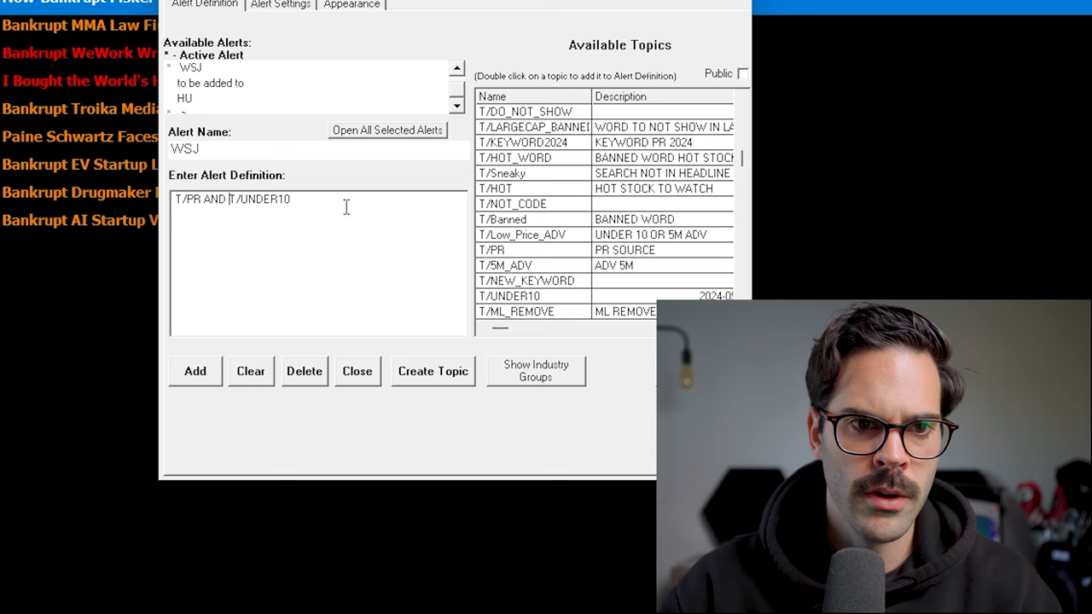
type("AND")
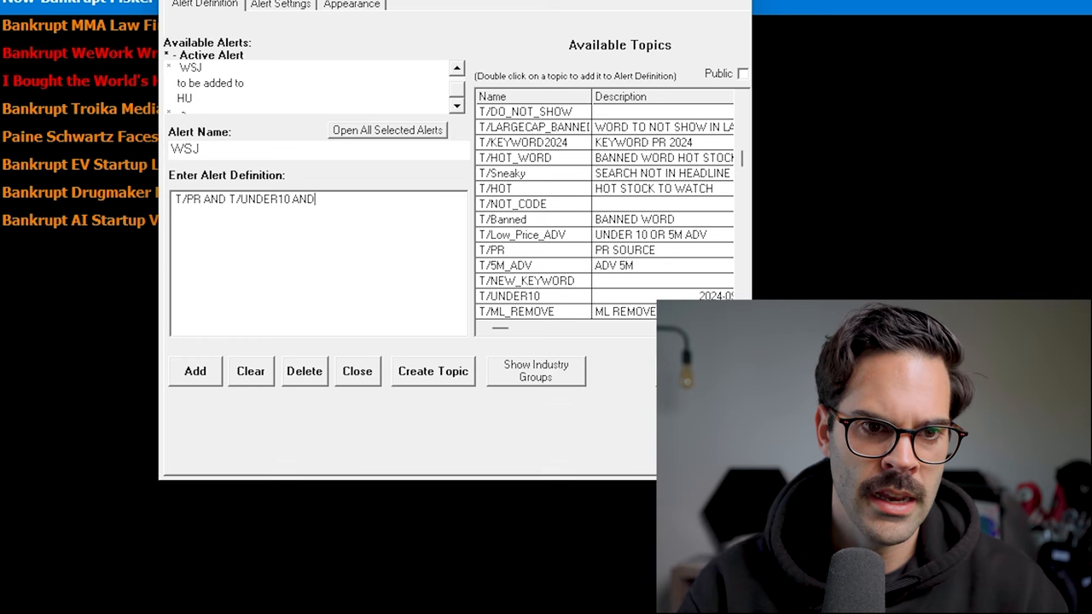
type("(\"")
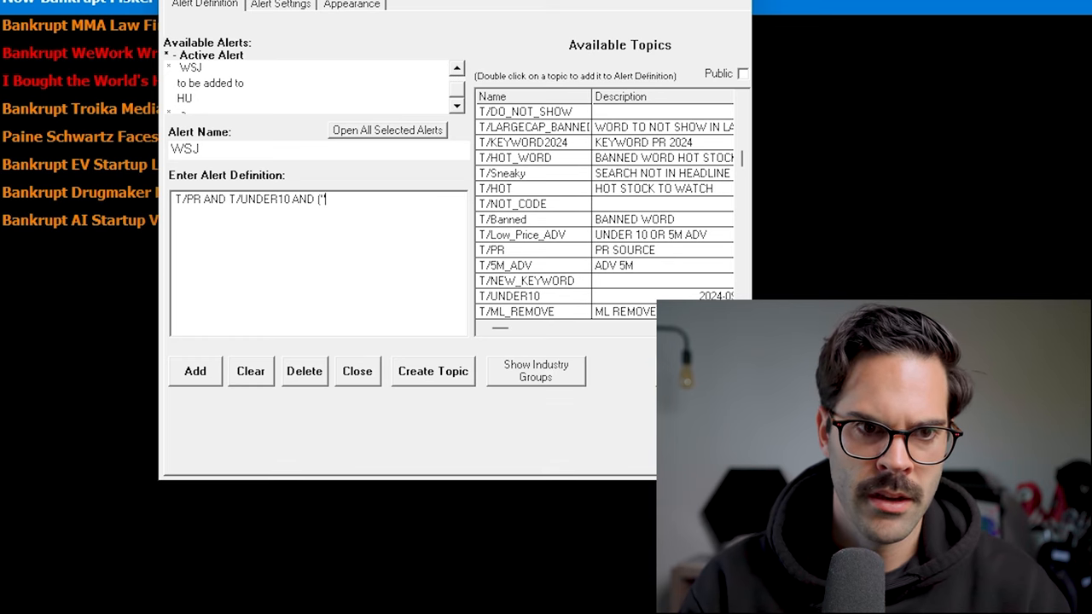
type("BILLION\" \"")
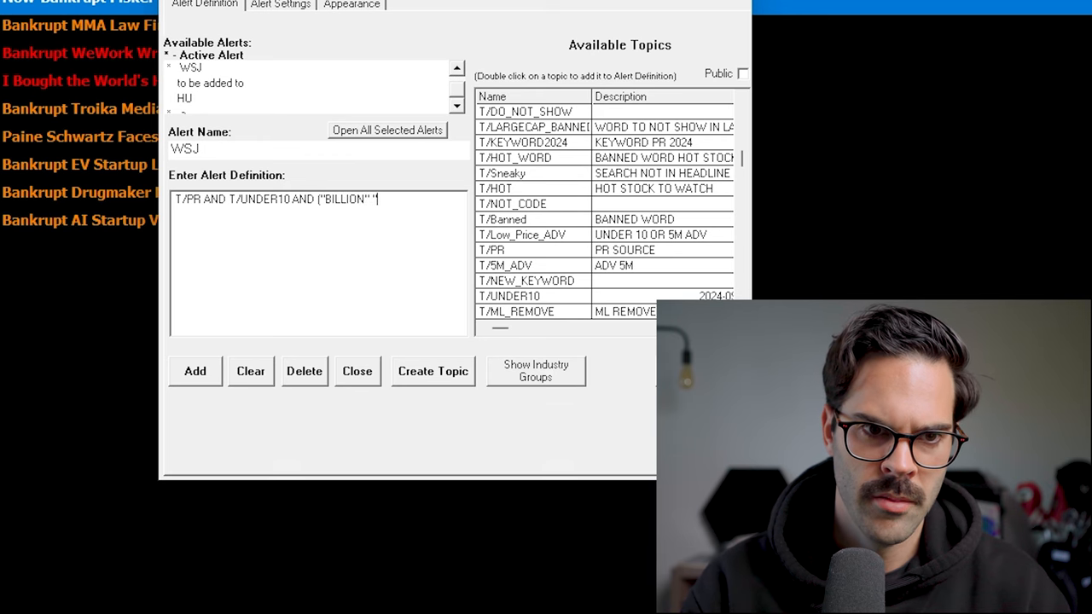
type("CONTRACT\"")
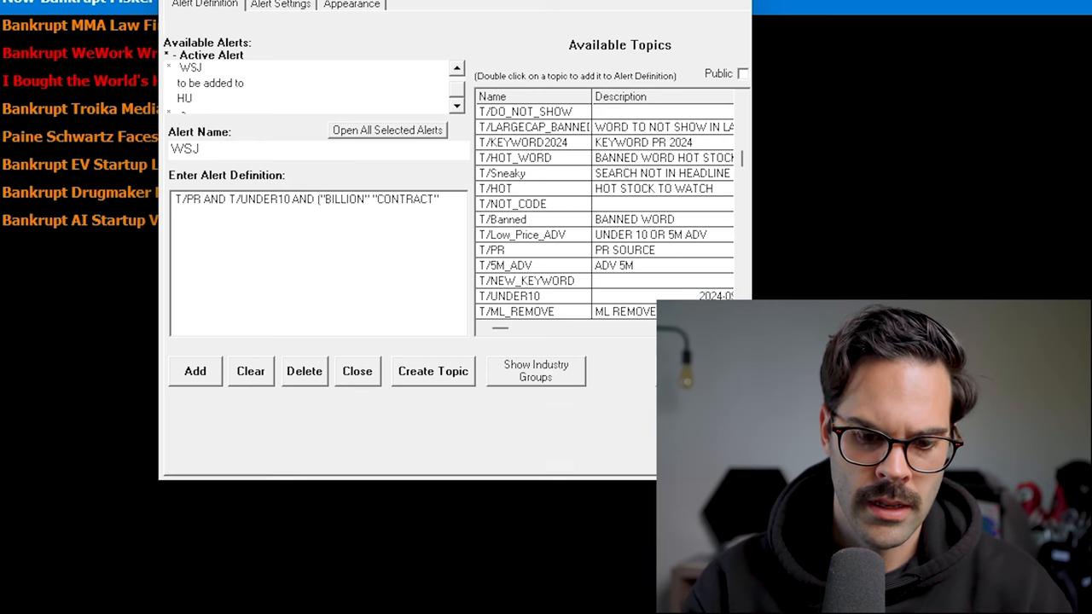
left_click(194, 371)
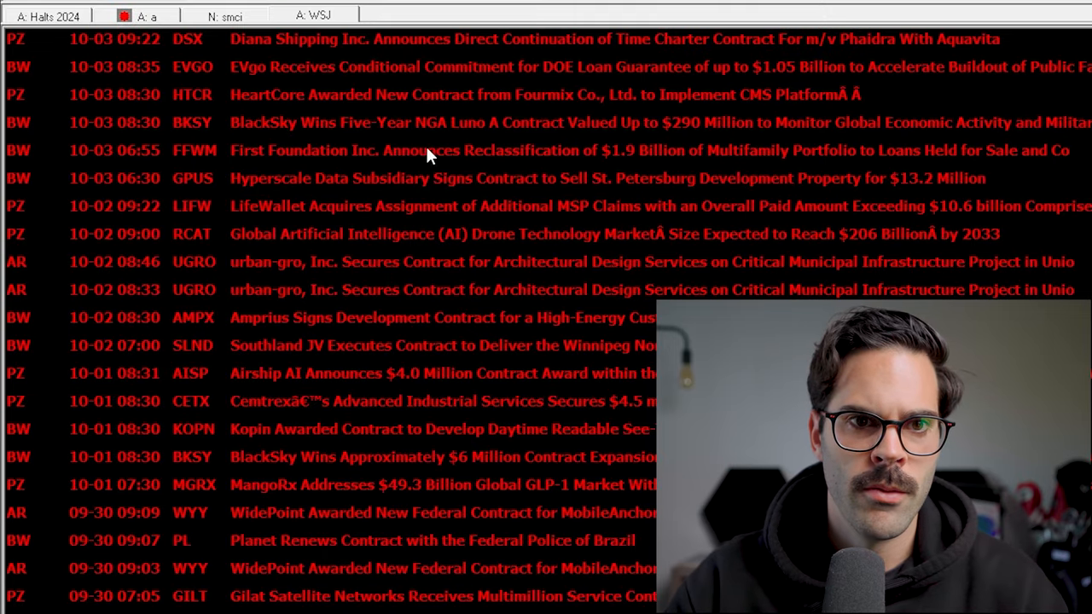
left_click(427, 39)
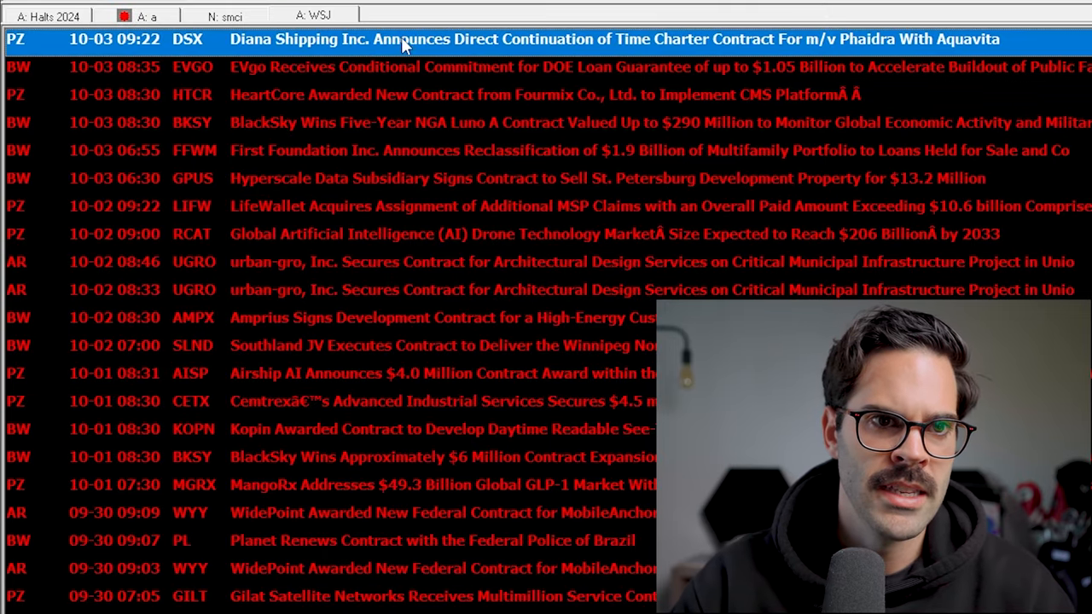
mouse_move(738, 57)
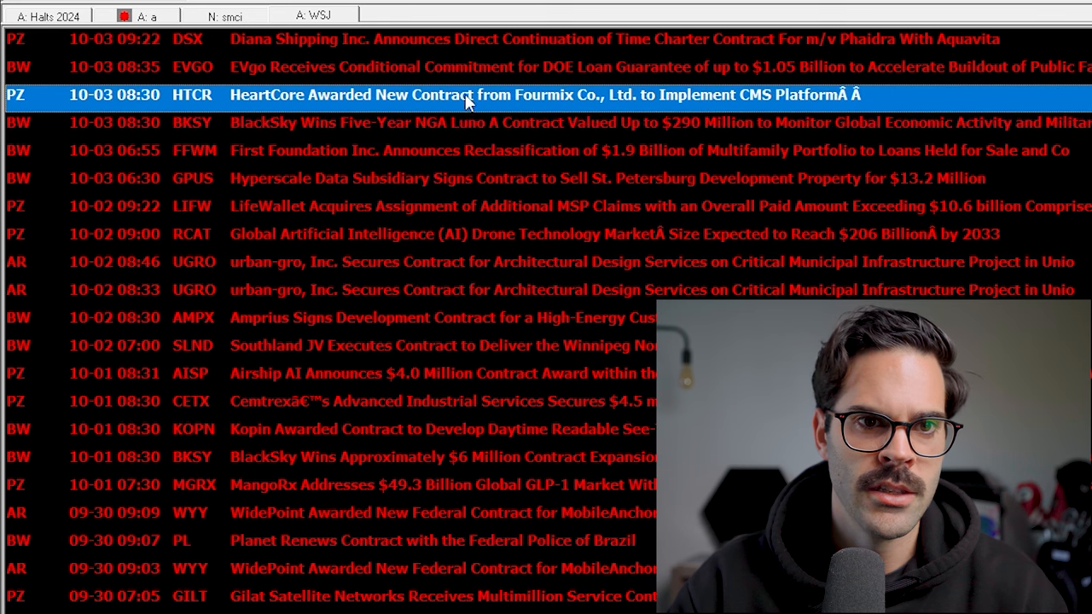
left_click(427, 178)
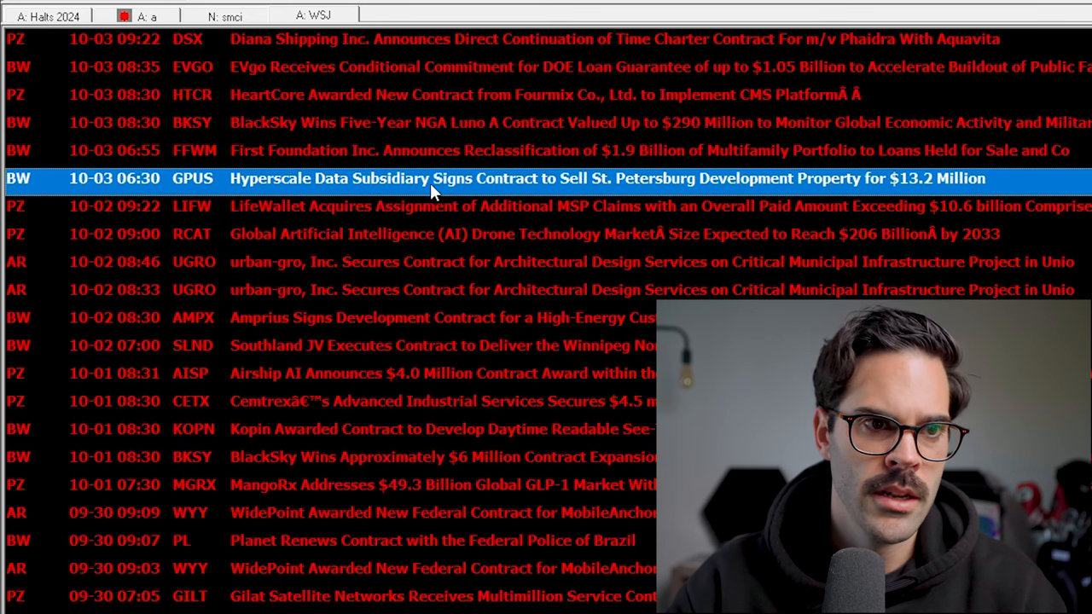